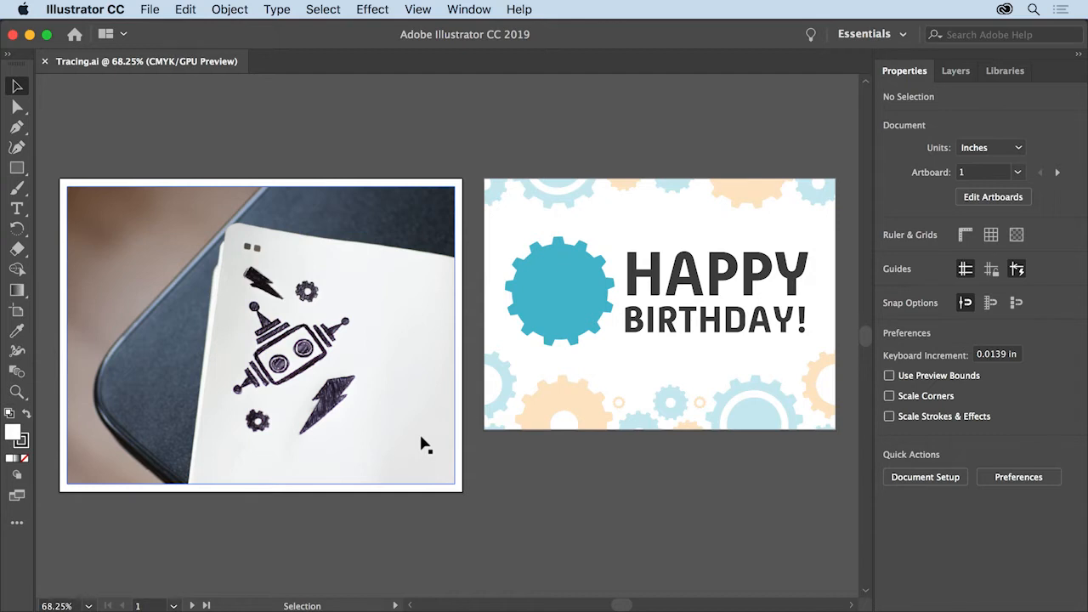
{"action": "mouse_move", "coordinate": [334, 319]}
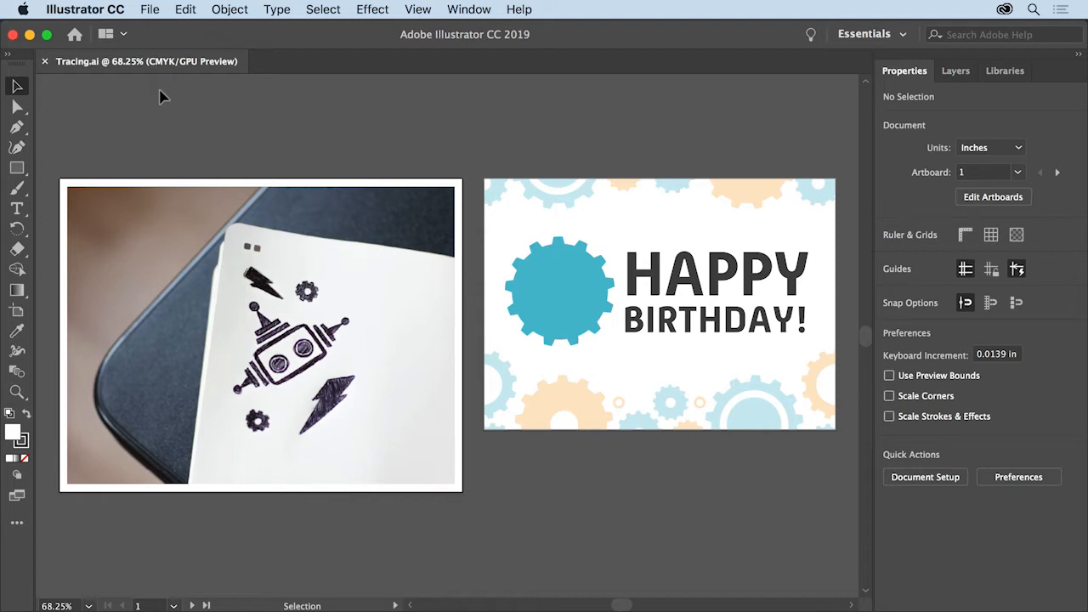
{"action": "mouse_move", "coordinate": [477, 142]}
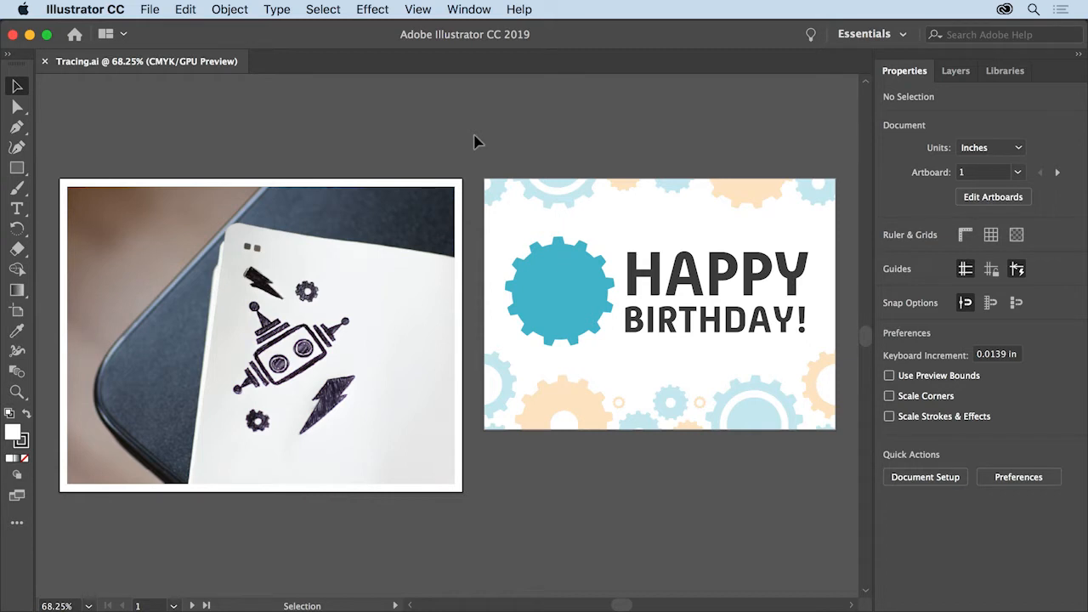
{"action": "mouse_move", "coordinate": [115, 91]}
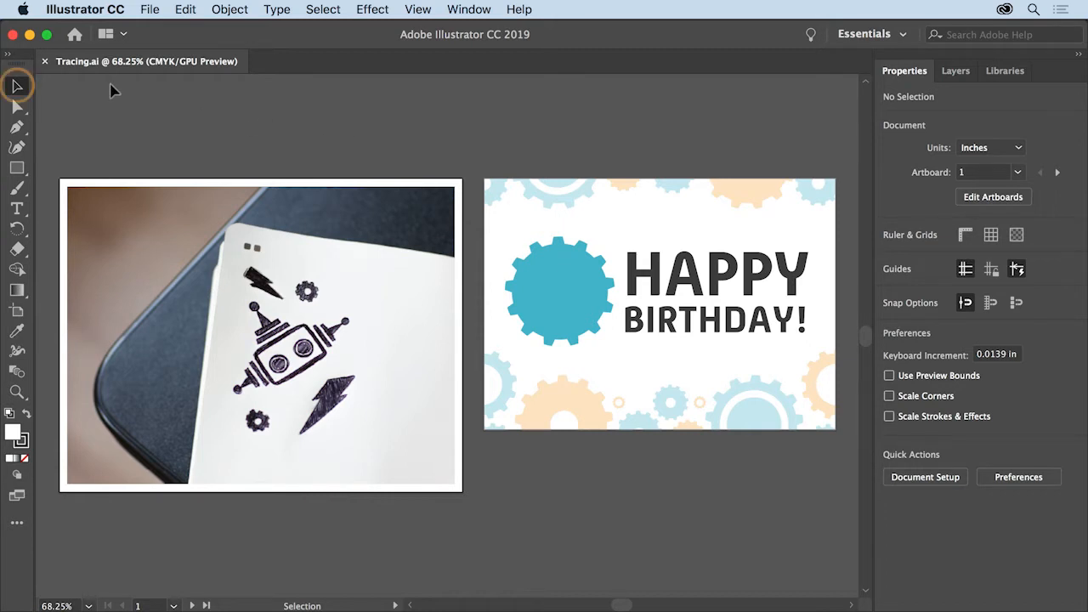
{"action": "mouse_move", "coordinate": [17, 86]}
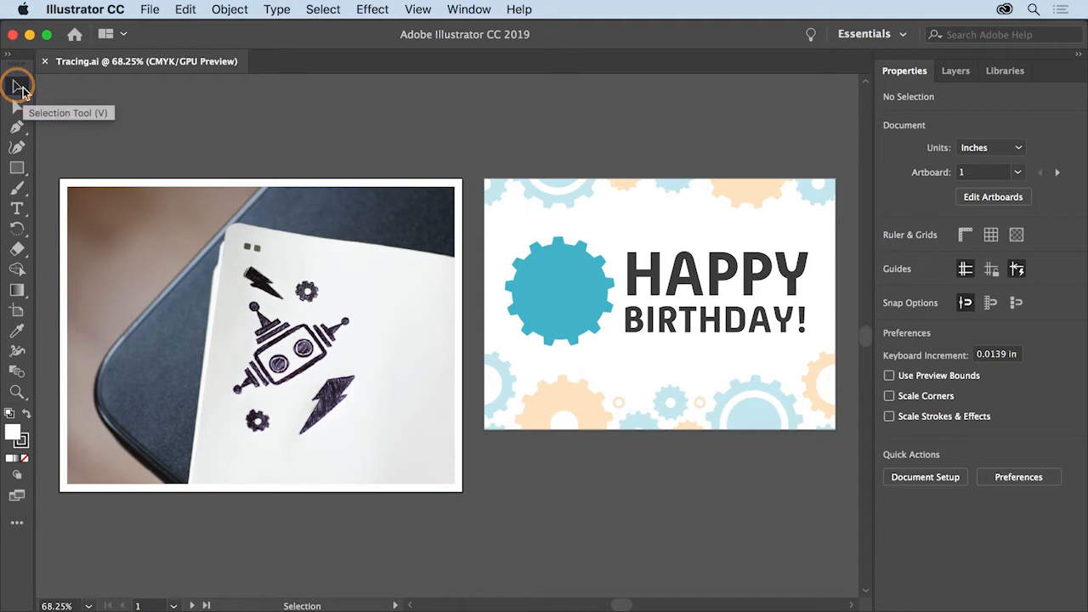
{"action": "mouse_move", "coordinate": [189, 278]}
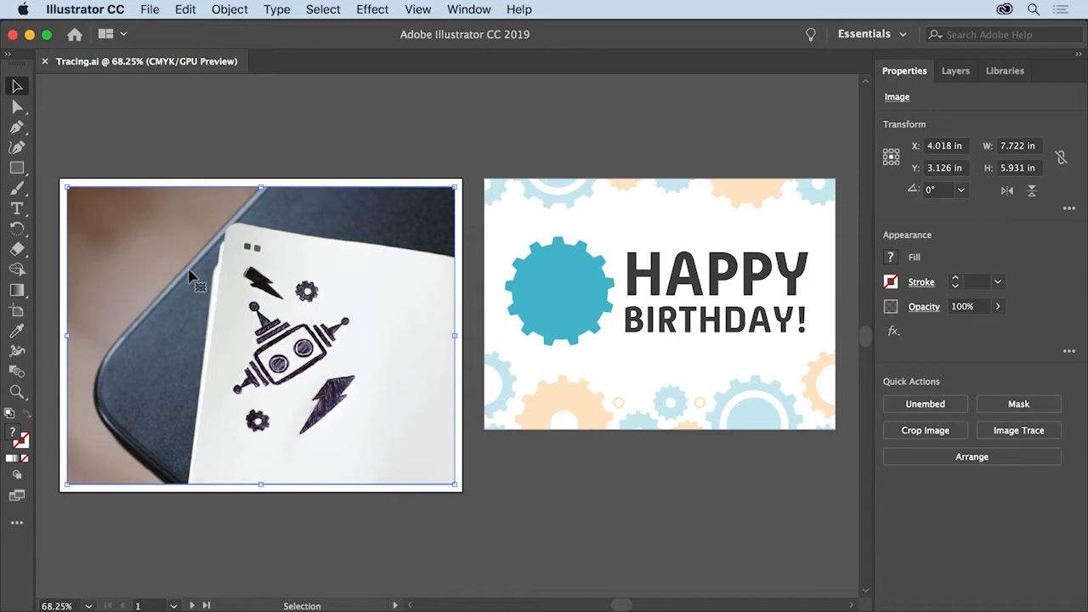
{"action": "mouse_move", "coordinate": [602, 463]}
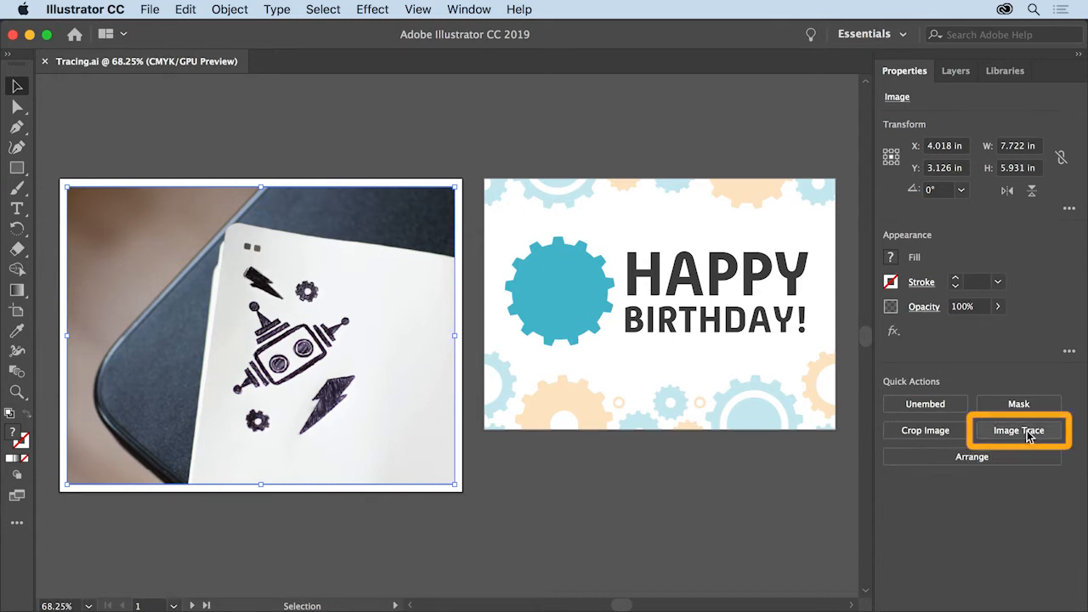
Apply the [Default] Image Trace preset to the robot sketch photo
{"action": "left_click", "coordinate": [1018, 430]}
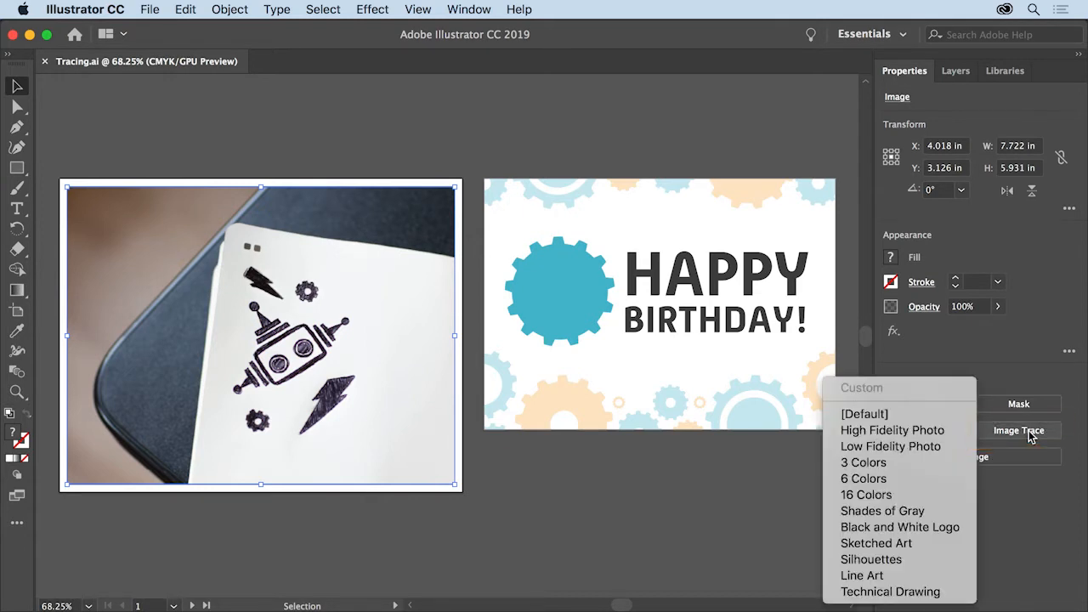
{"action": "mouse_move", "coordinate": [892, 430]}
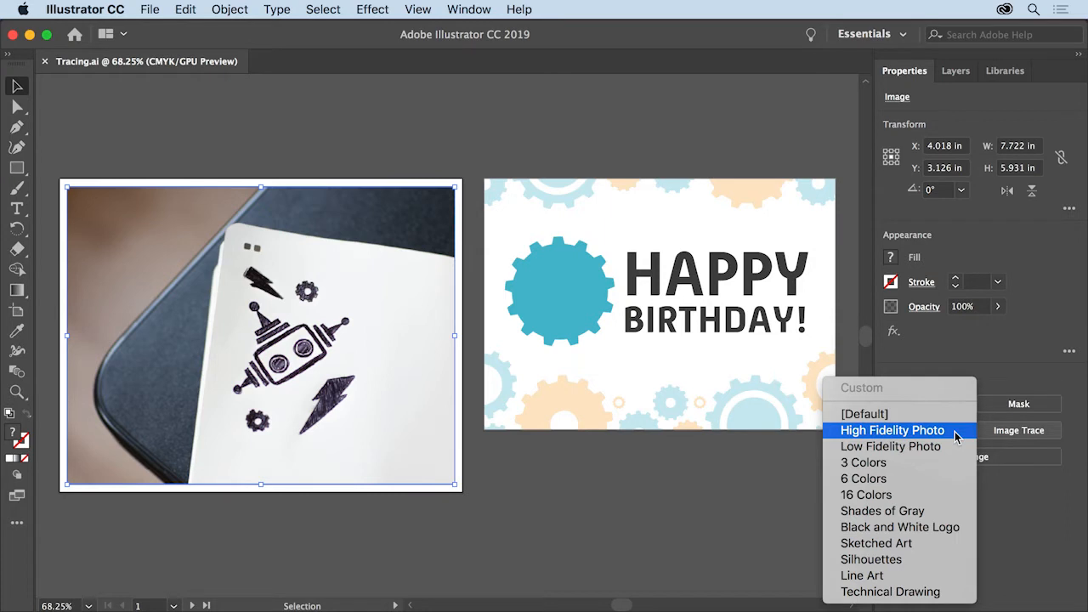
{"action": "mouse_move", "coordinate": [863, 462]}
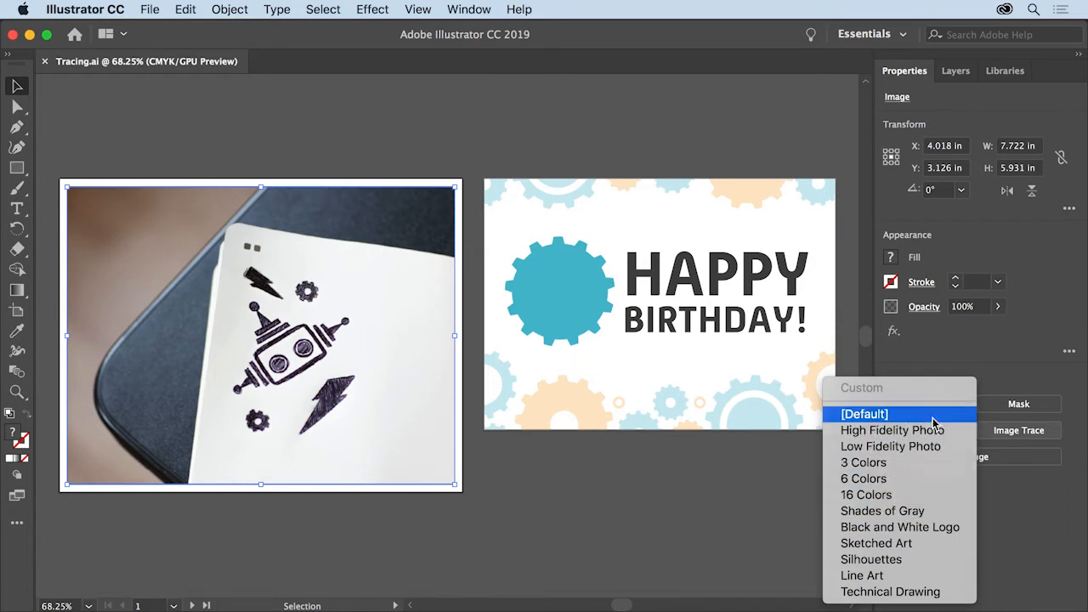
{"action": "left_click", "coordinate": [864, 414]}
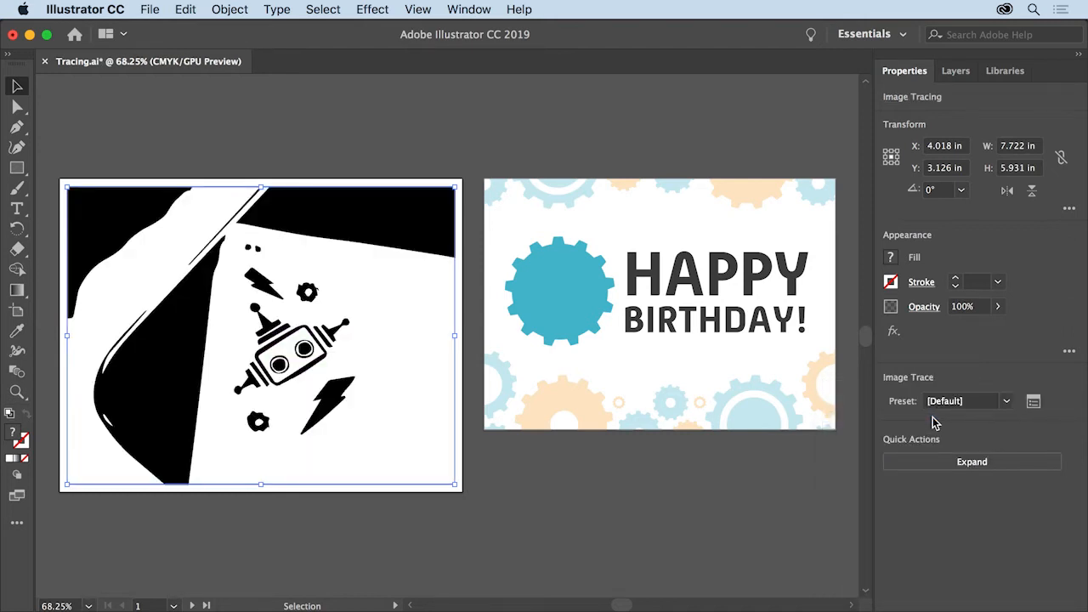
{"action": "mouse_move", "coordinate": [429, 389]}
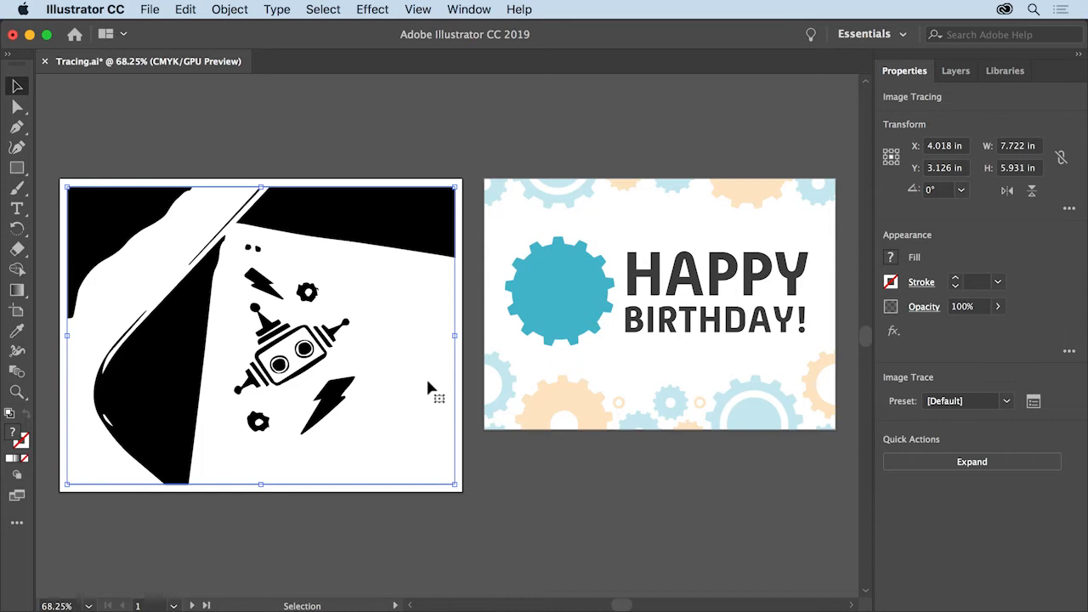
{"action": "mouse_move", "coordinate": [857, 461]}
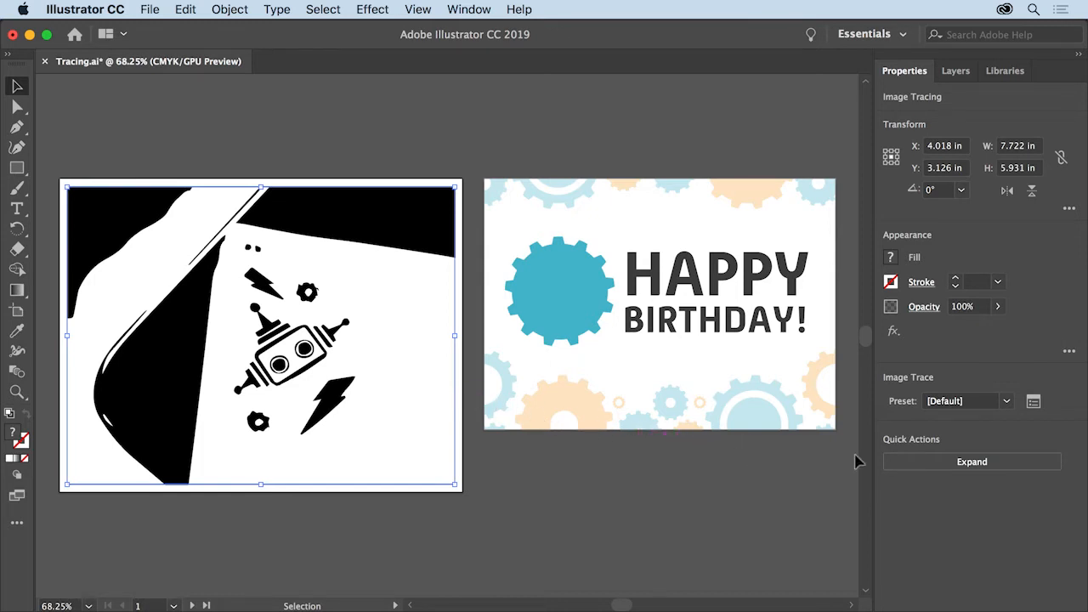
{"action": "mouse_move", "coordinate": [1007, 407]}
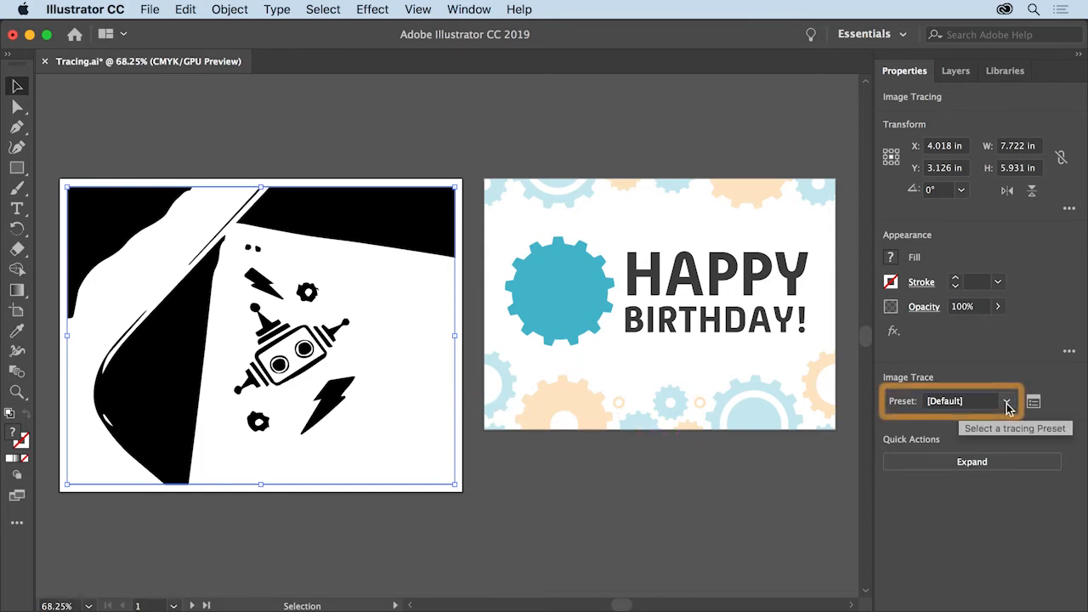
Try the Low Fidelity Photo trace preset, then switch the trace to Sketched Art
{"action": "left_click", "coordinate": [1007, 400]}
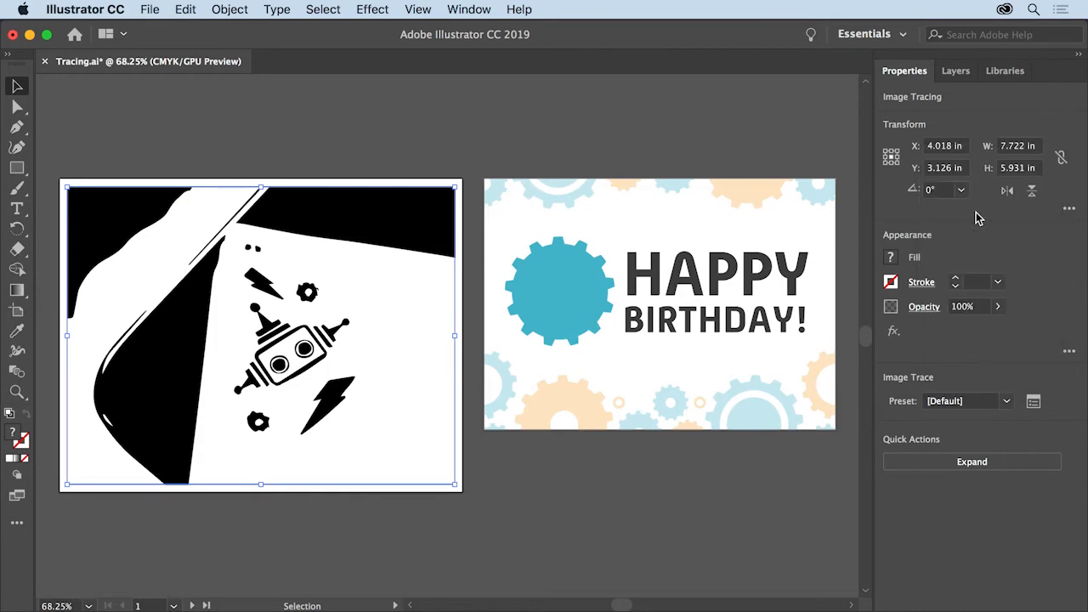
{"action": "left_click", "coordinate": [967, 400]}
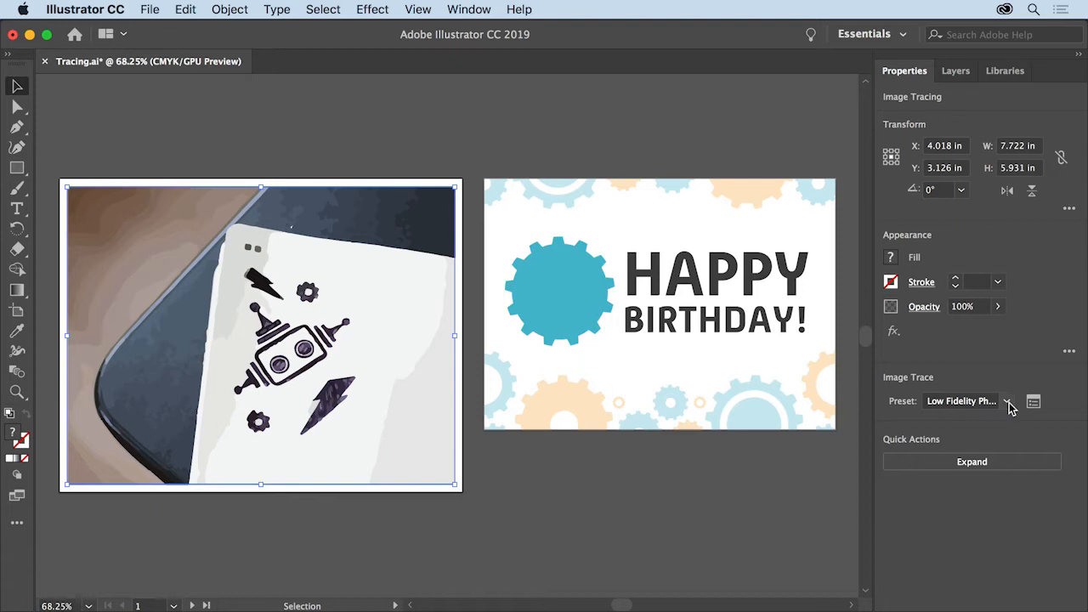
{"action": "left_click", "coordinate": [1007, 401]}
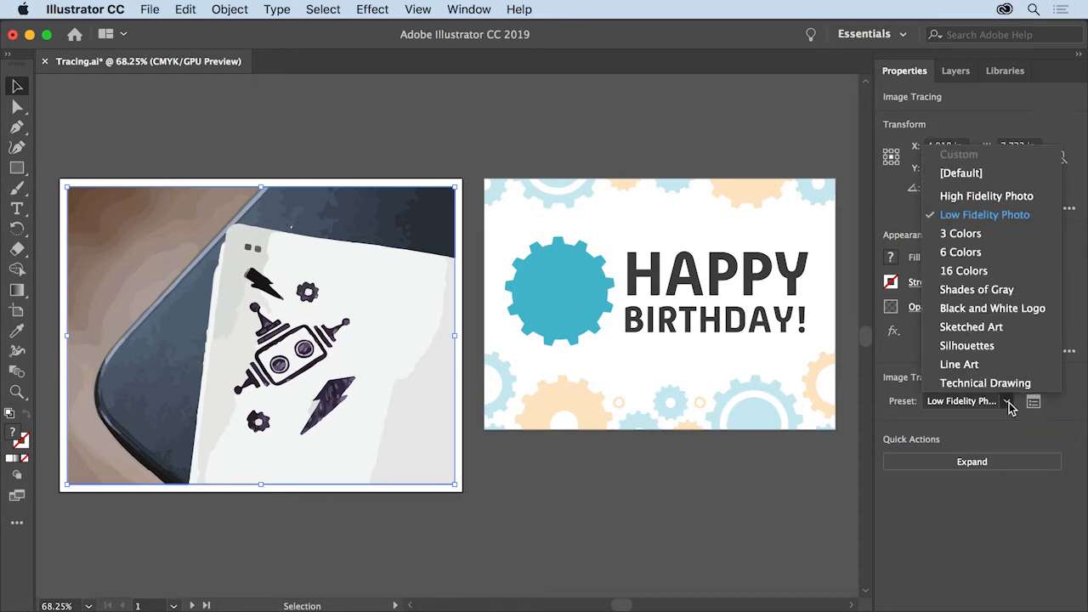
{"action": "mouse_move", "coordinate": [970, 327]}
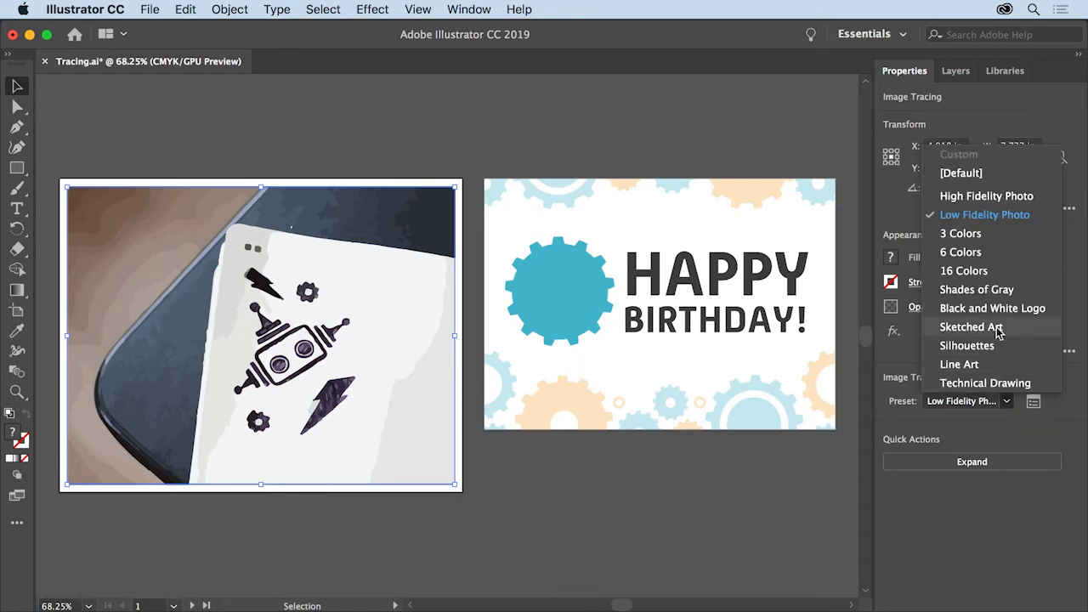
{"action": "left_click", "coordinate": [971, 326]}
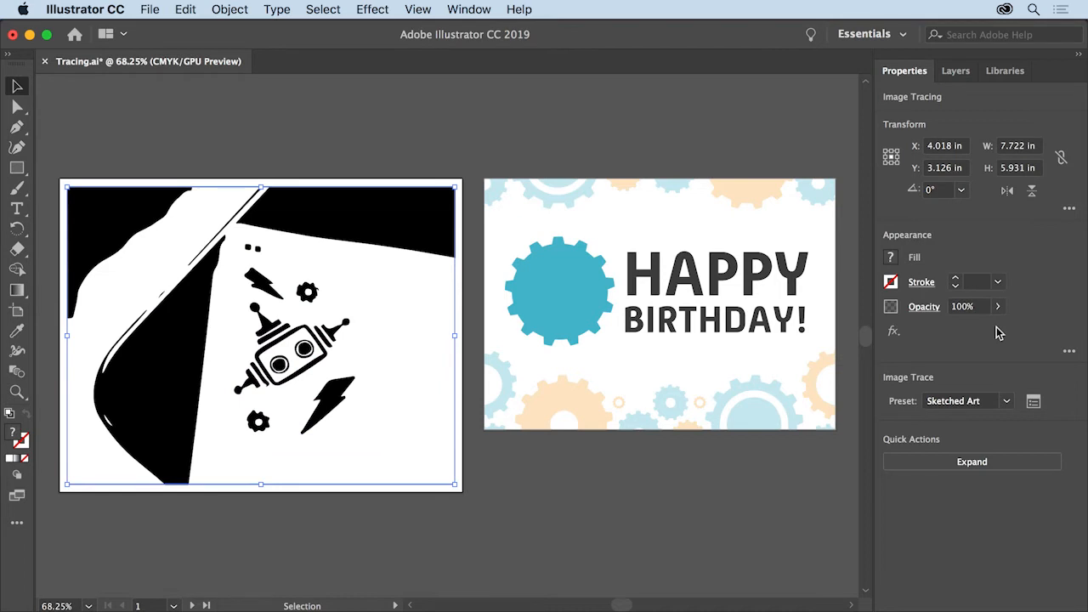
{"action": "mouse_move", "coordinate": [1033, 402]}
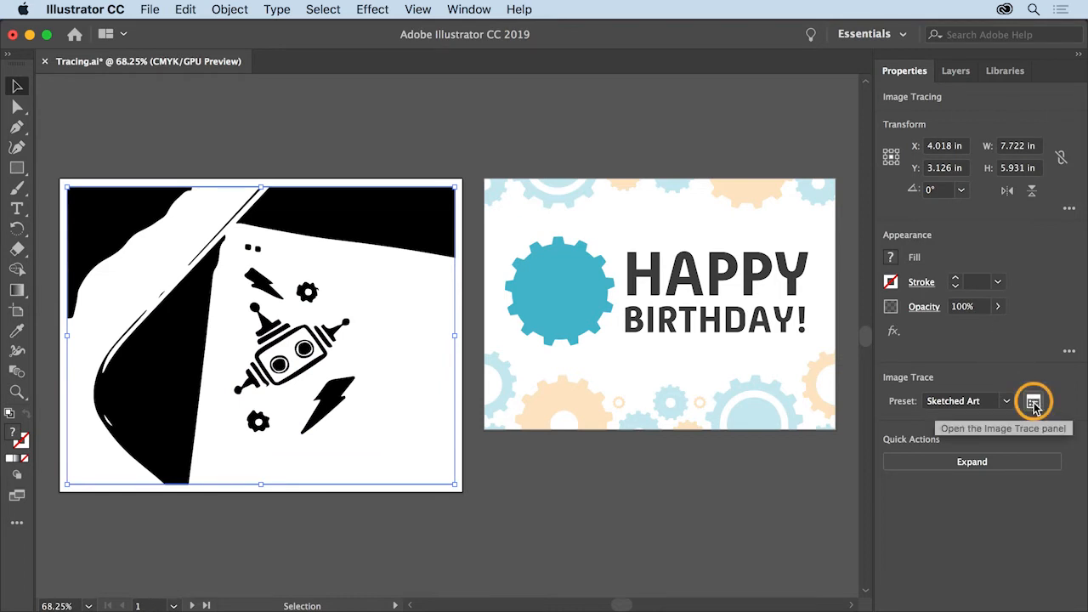
{"action": "mouse_move", "coordinate": [1006, 425]}
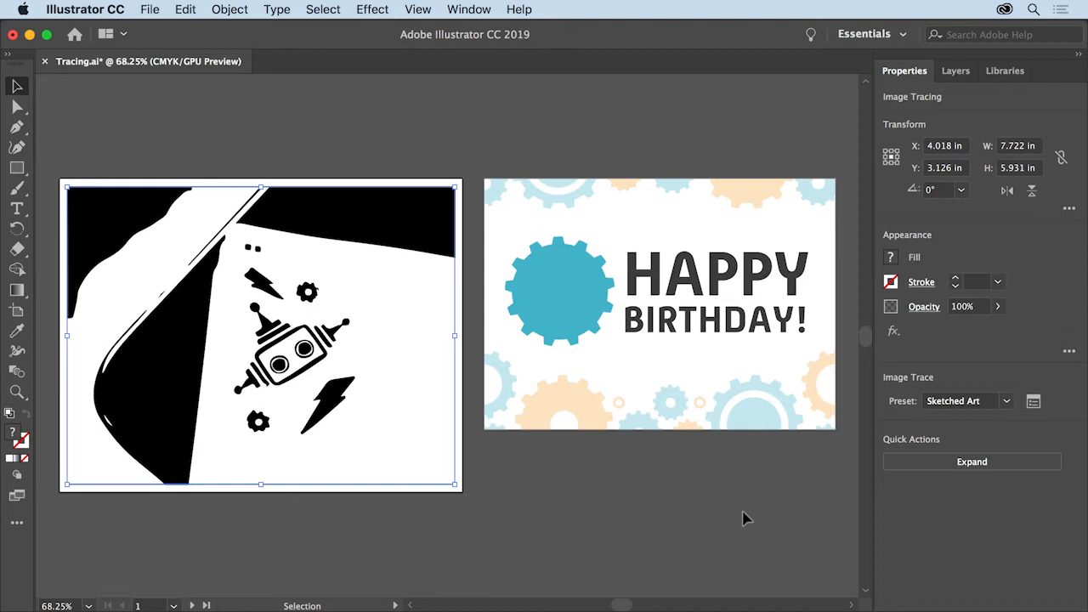
{"action": "mouse_move", "coordinate": [428, 434]}
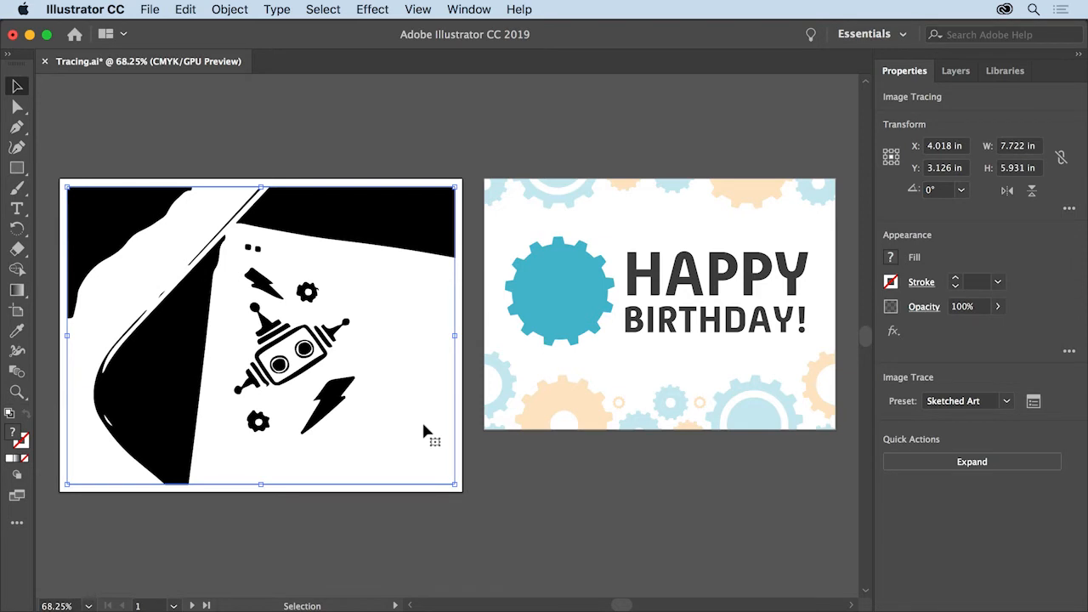
{"action": "mouse_move", "coordinate": [950, 521]}
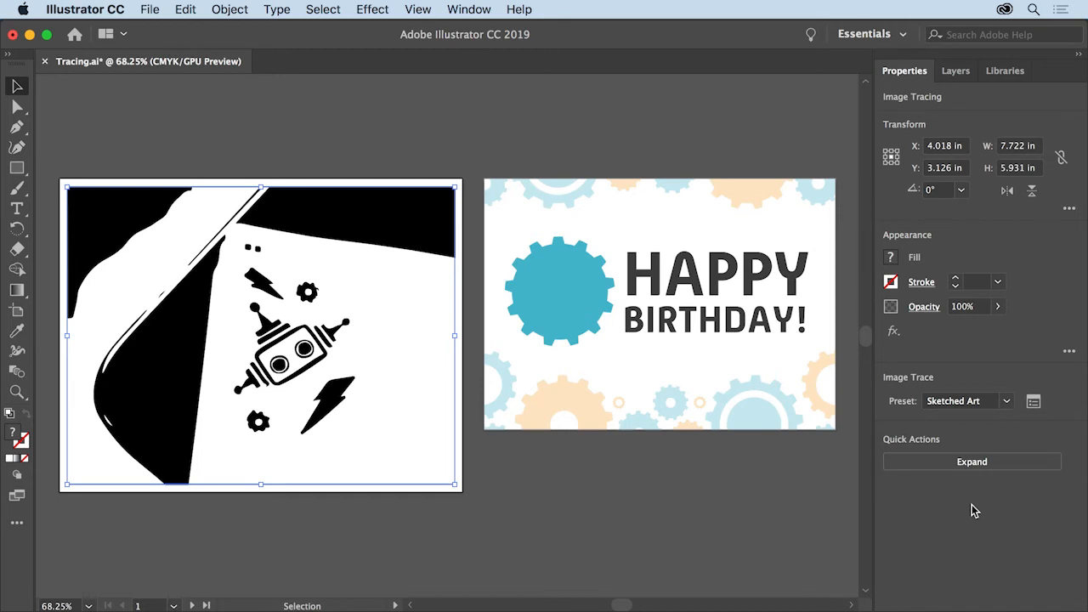
{"action": "mouse_move", "coordinate": [1011, 422]}
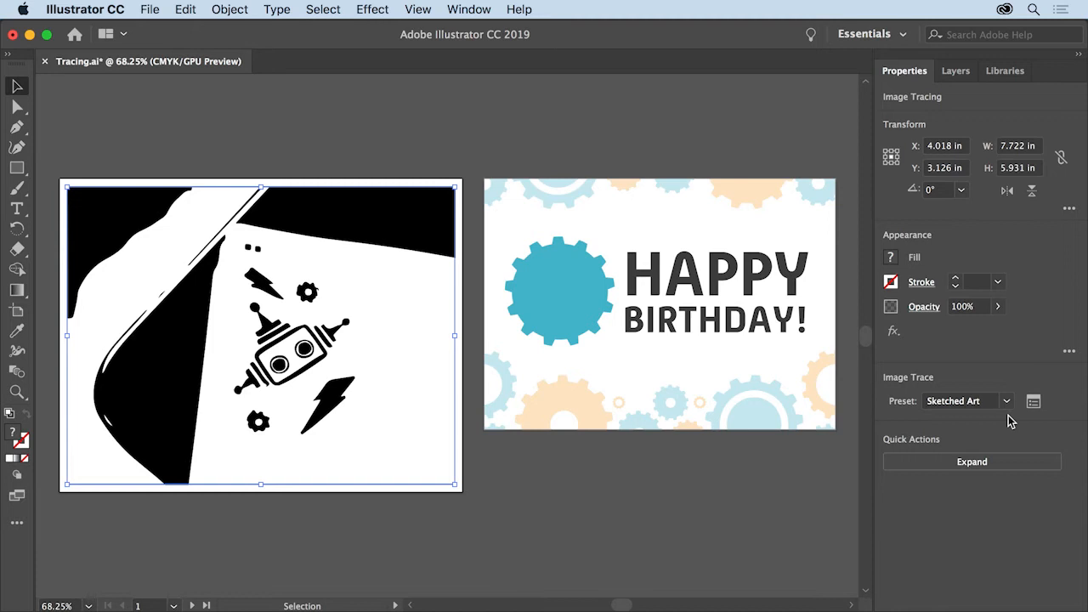
{"action": "mouse_move", "coordinate": [972, 461]}
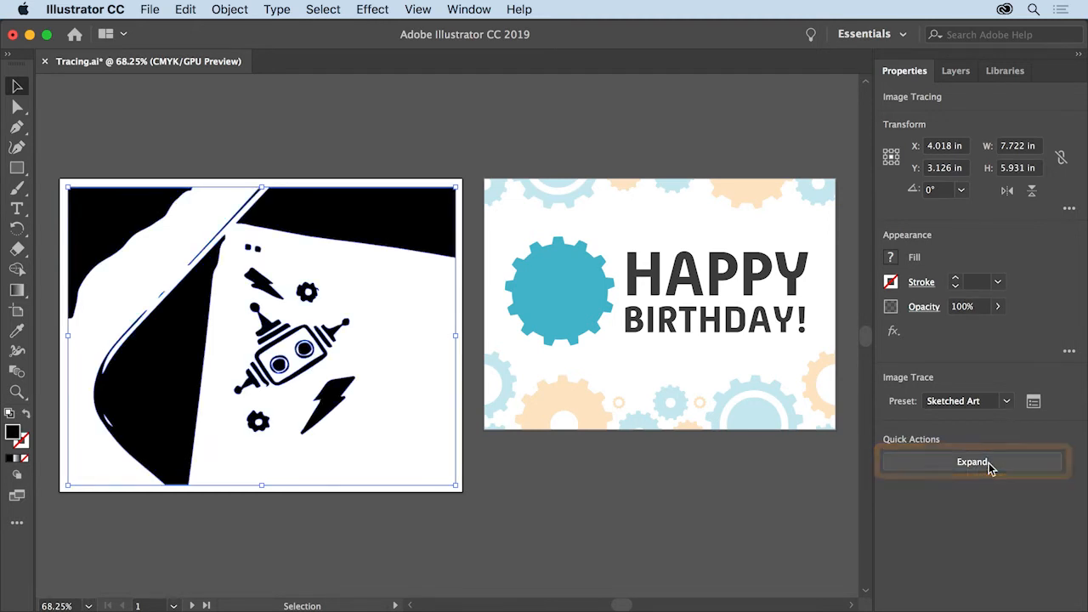
{"action": "left_click", "coordinate": [971, 462]}
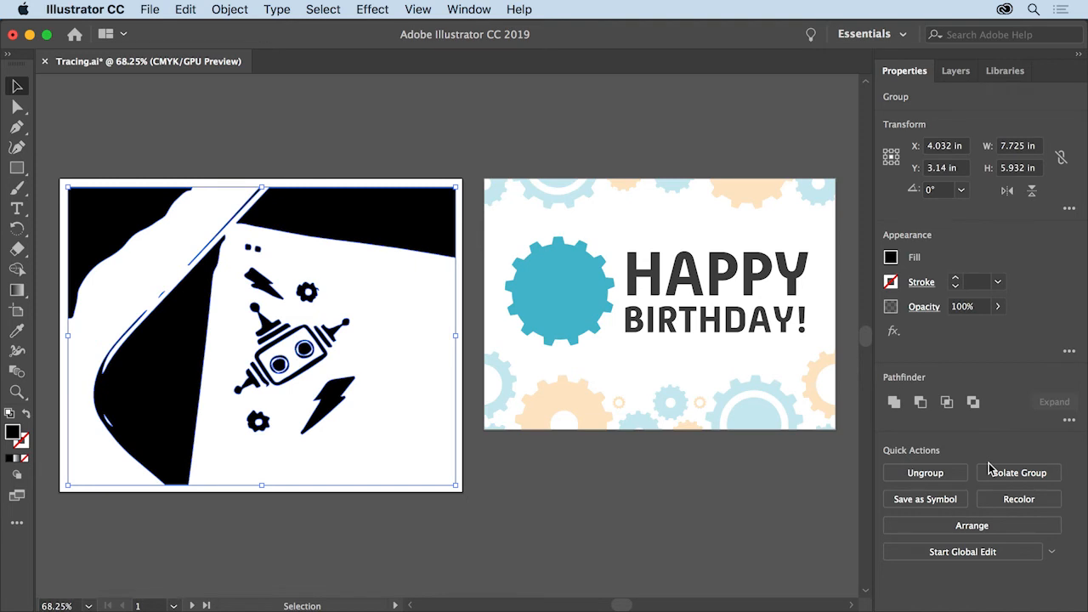
{"action": "mouse_move", "coordinate": [801, 464]}
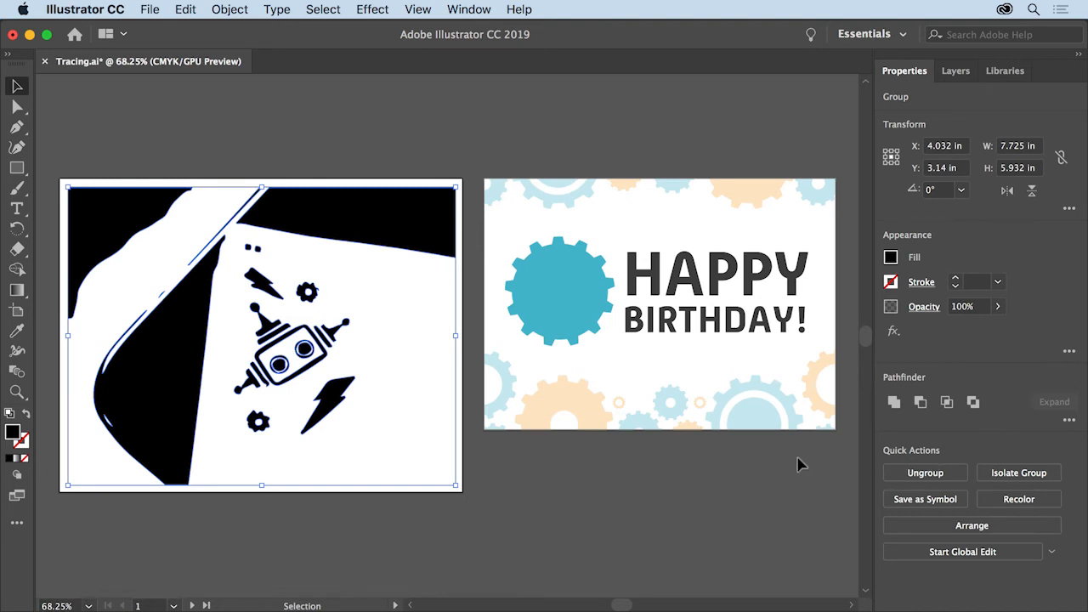
{"action": "mouse_move", "coordinate": [357, 357]}
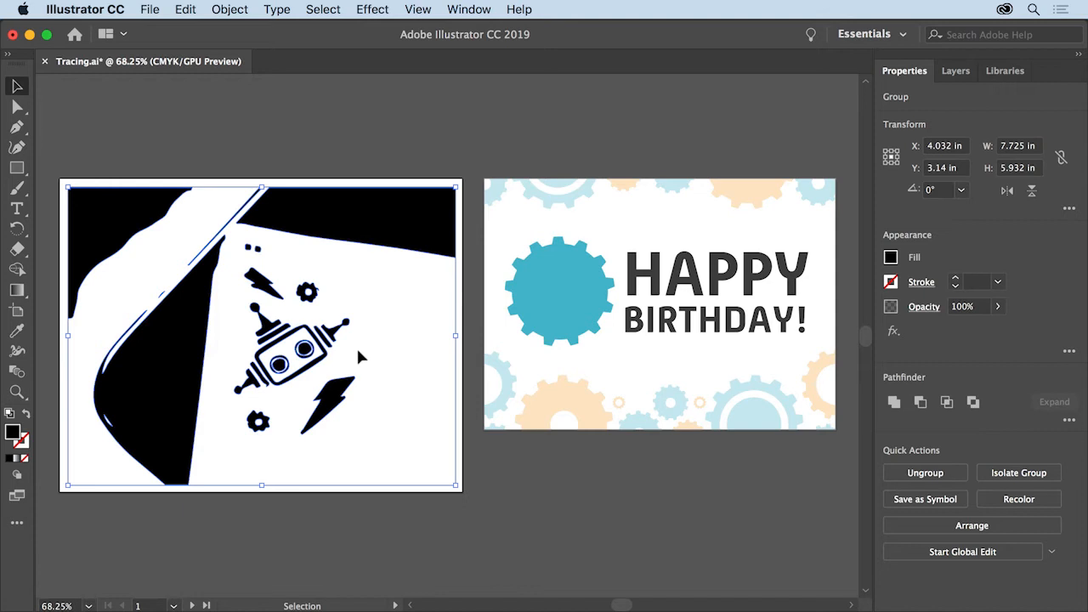
{"action": "mouse_move", "coordinate": [306, 292]}
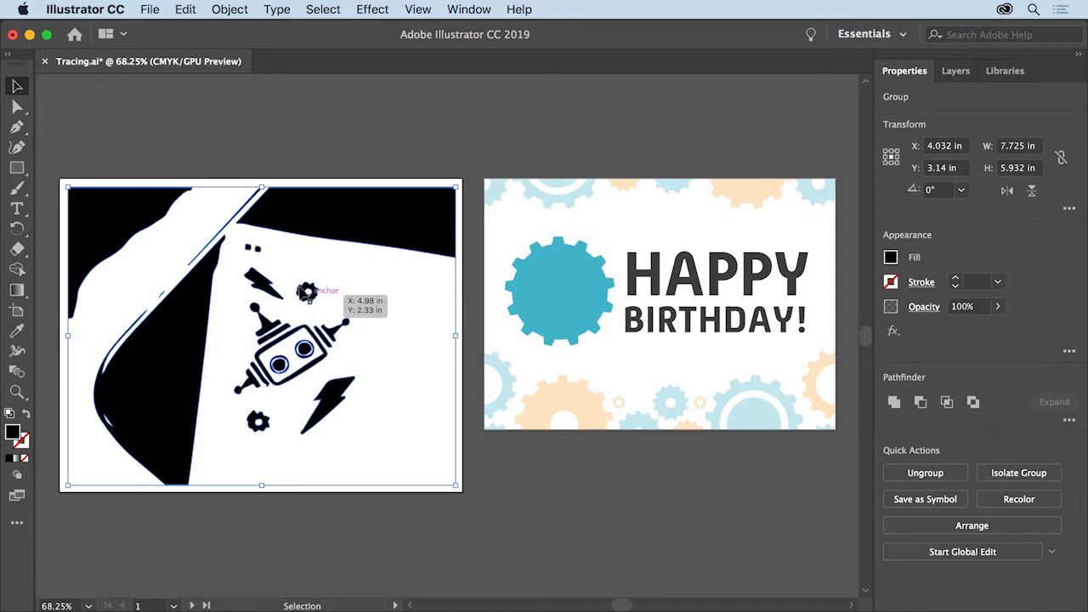
{"action": "mouse_move", "coordinate": [15, 106]}
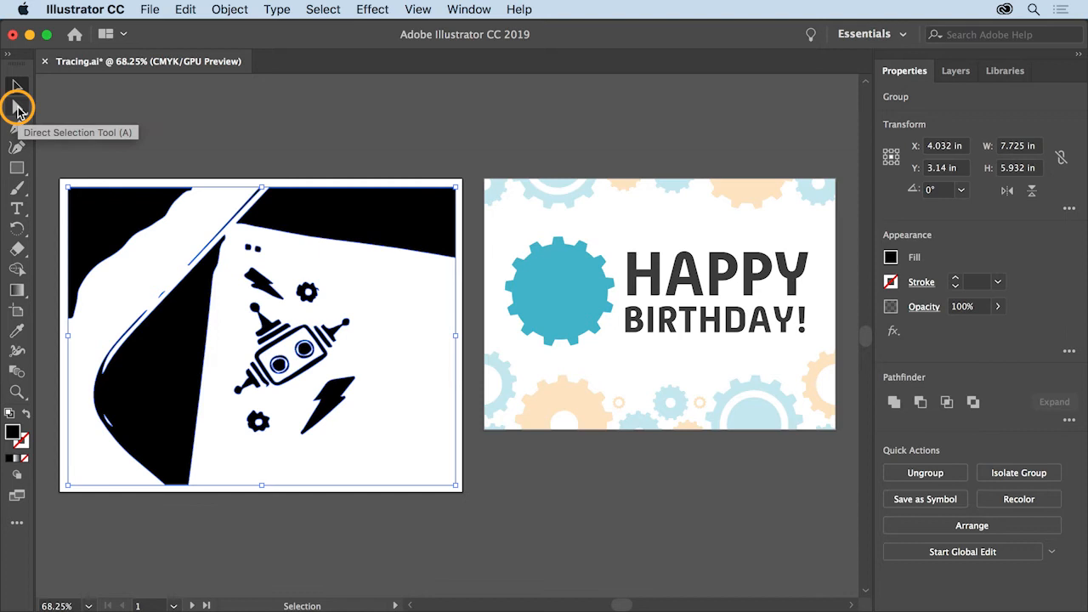
Switch to the Lasso Tool from the Direct Selection flyout to select the robot head
{"action": "left_click", "coordinate": [17, 109]}
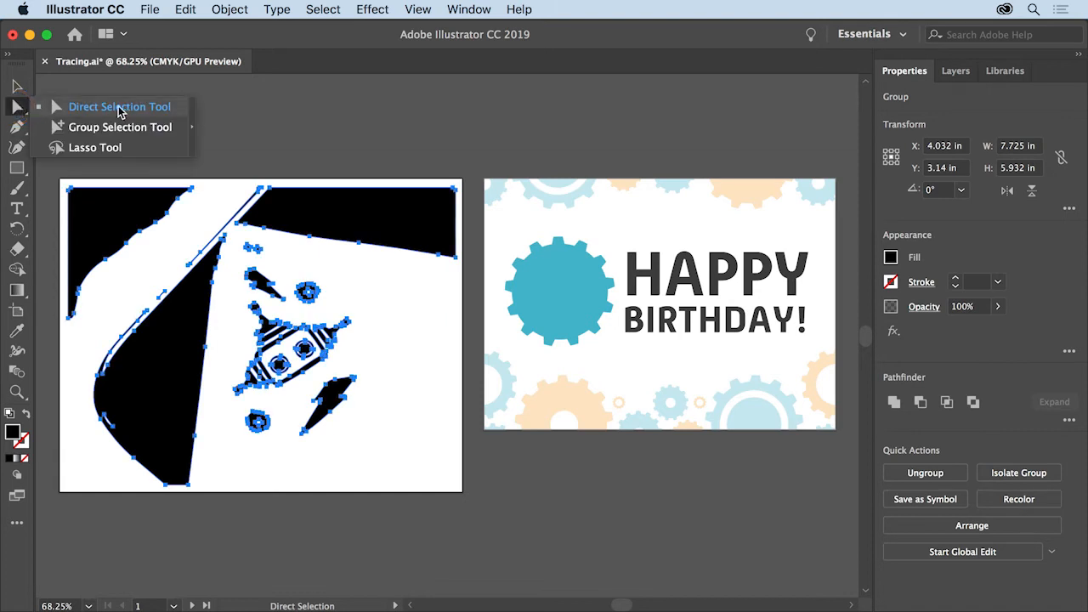
{"action": "mouse_move", "coordinate": [131, 157]}
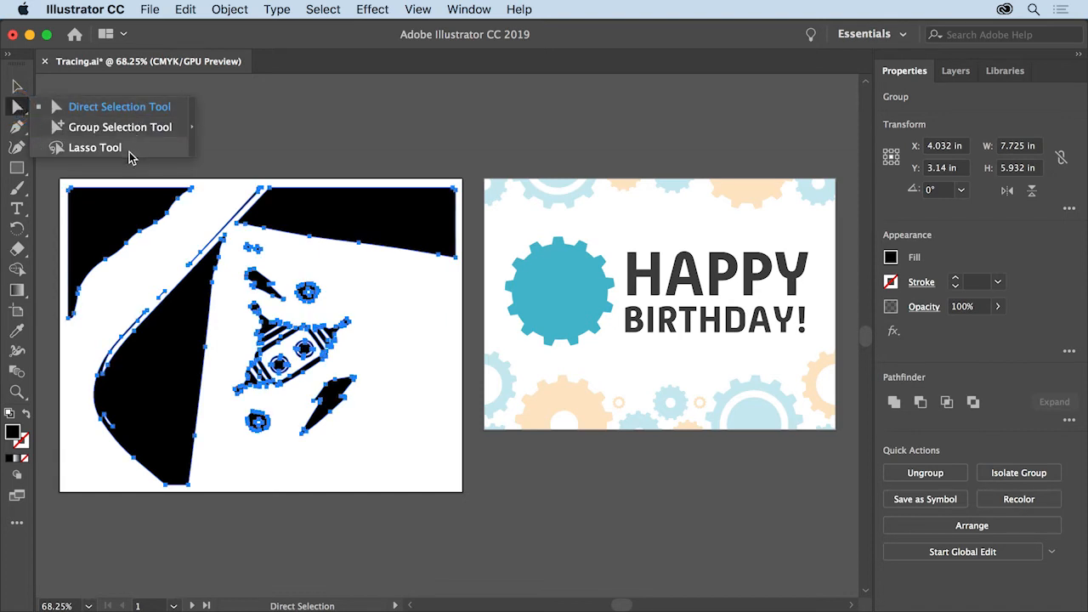
{"action": "left_click", "coordinate": [94, 147]}
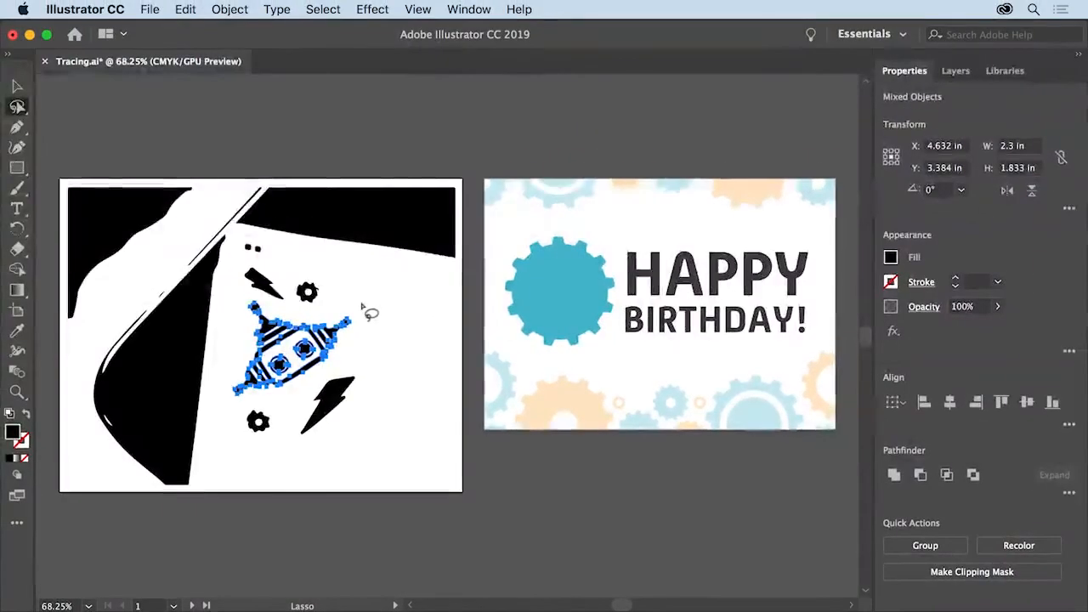
{"action": "mouse_move", "coordinate": [361, 272]}
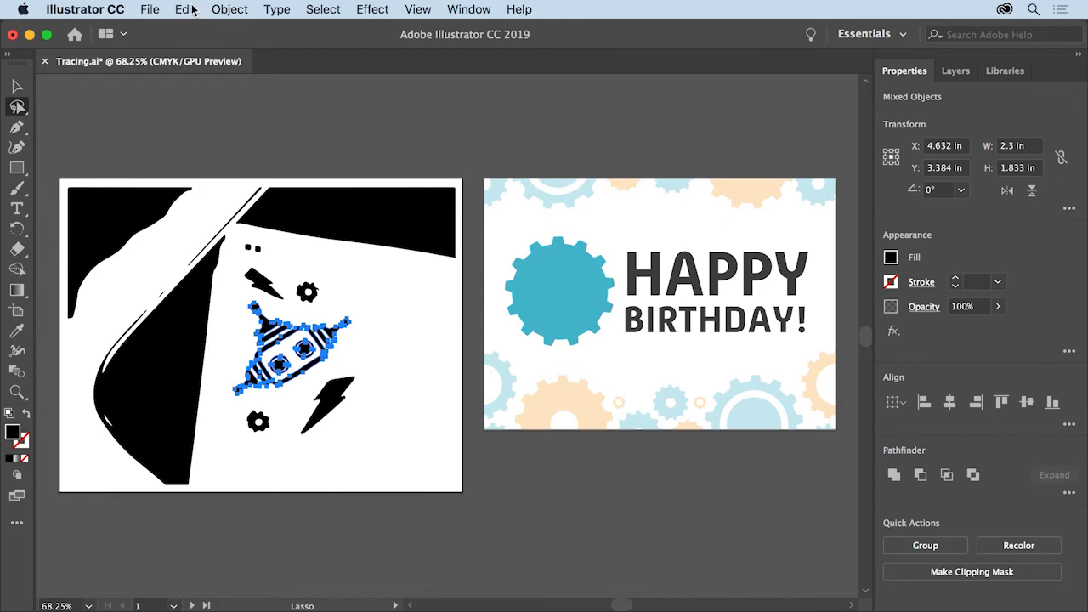
Copy the selected robot head shapes and paste a duplicate onto the card
{"action": "left_click", "coordinate": [184, 9]}
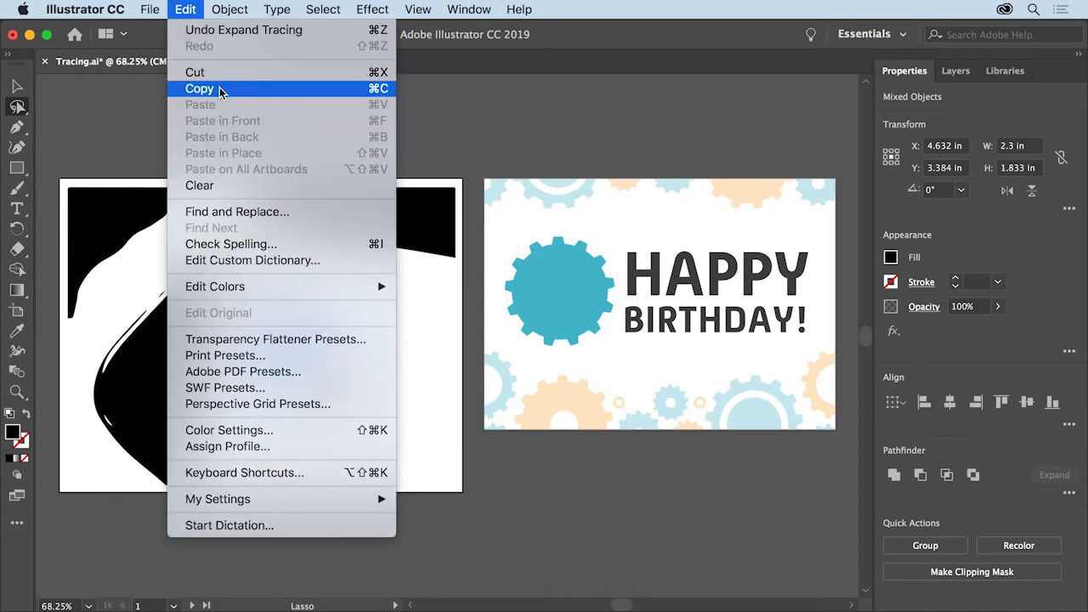
{"action": "left_click", "coordinate": [200, 88]}
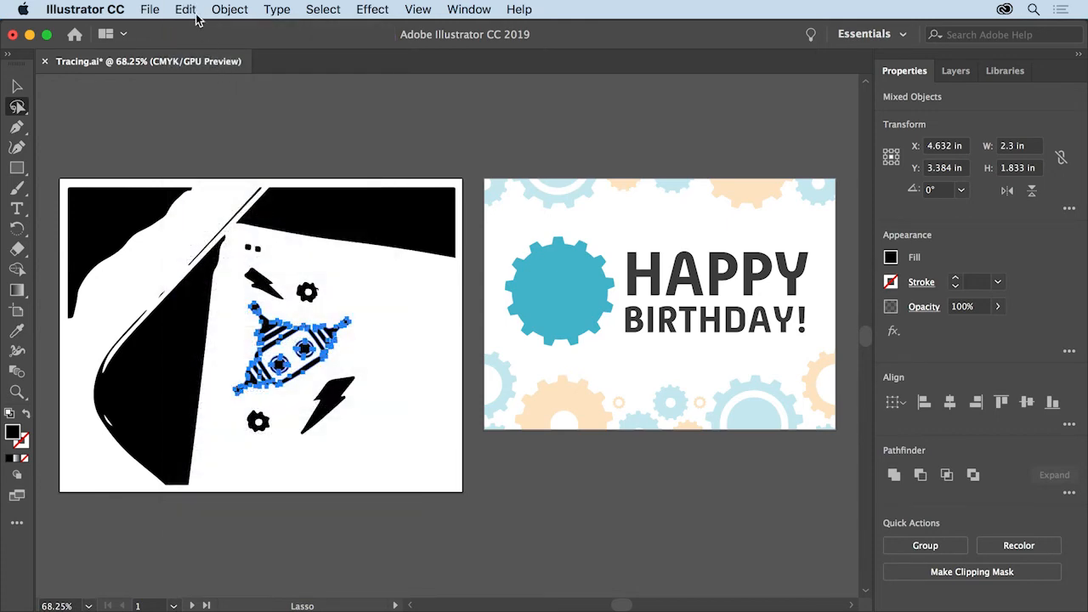
{"action": "left_click", "coordinate": [184, 10]}
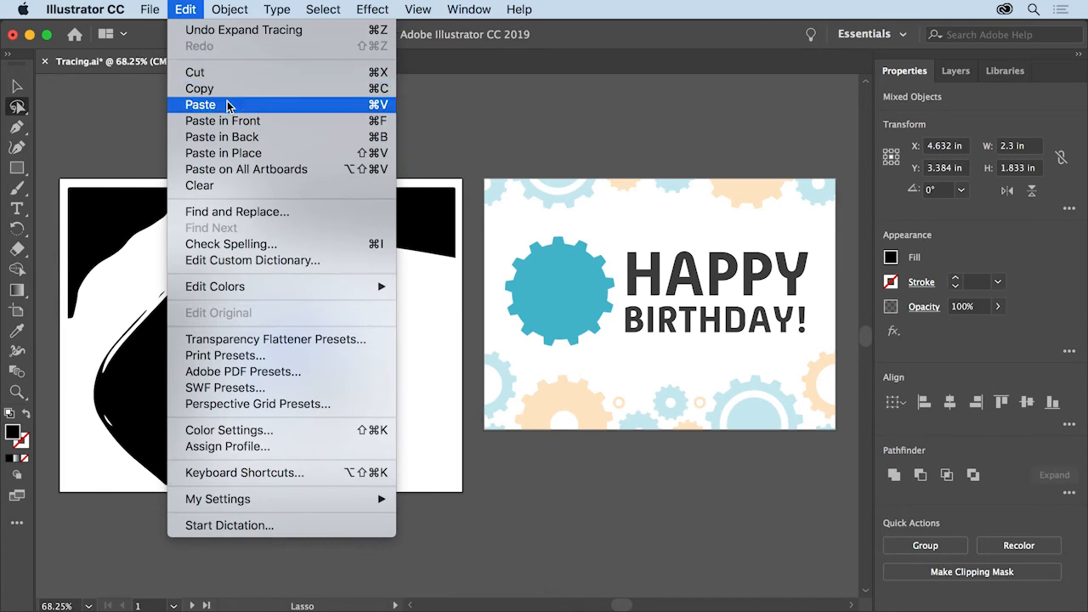
{"action": "left_click", "coordinate": [201, 104]}
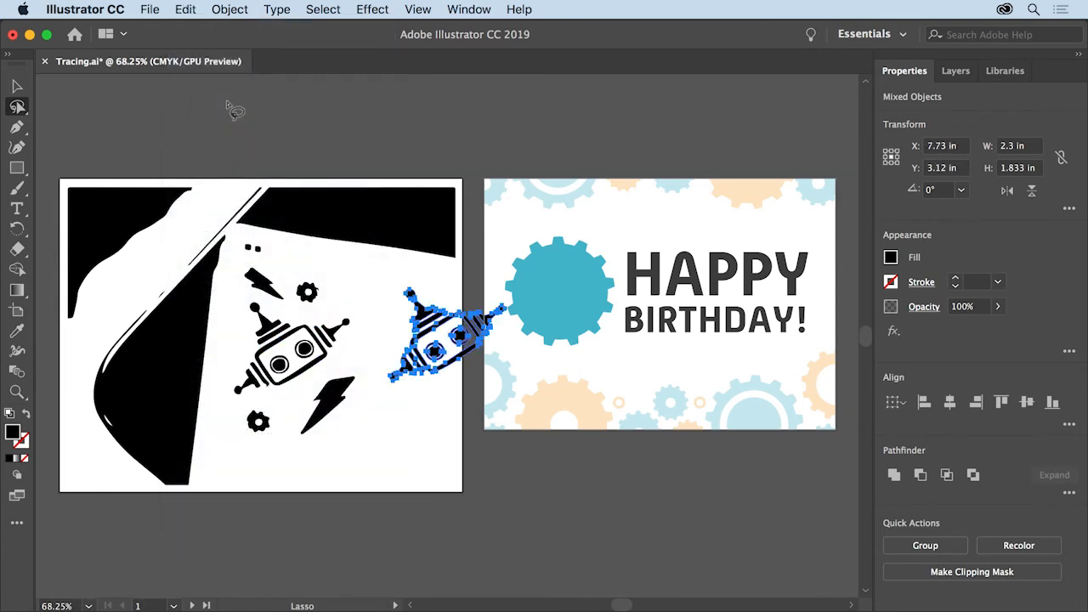
{"action": "mouse_move", "coordinate": [386, 325]}
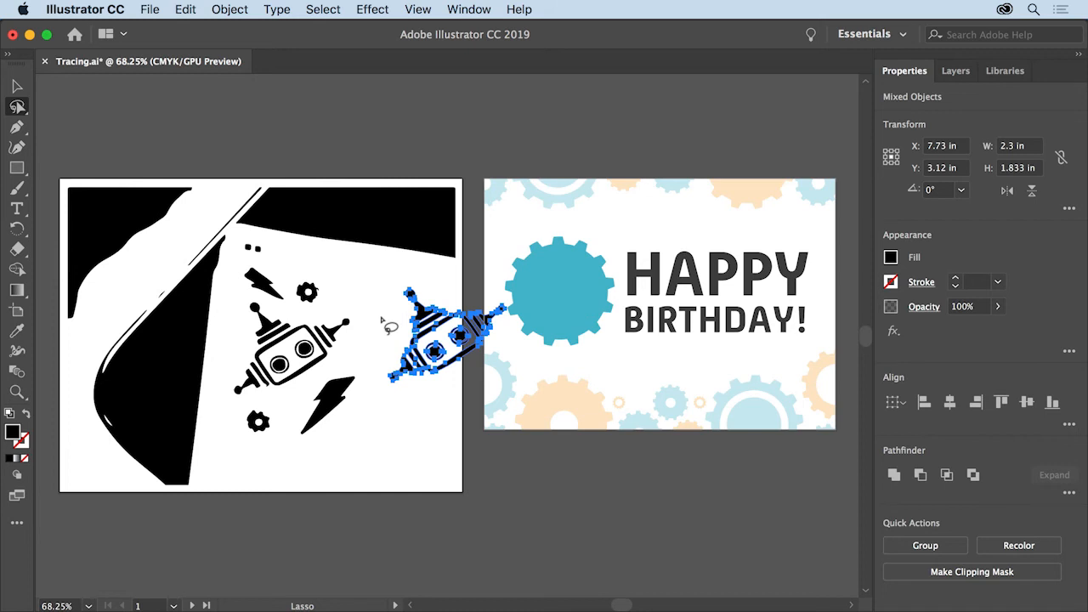
{"action": "mouse_move", "coordinate": [494, 436]}
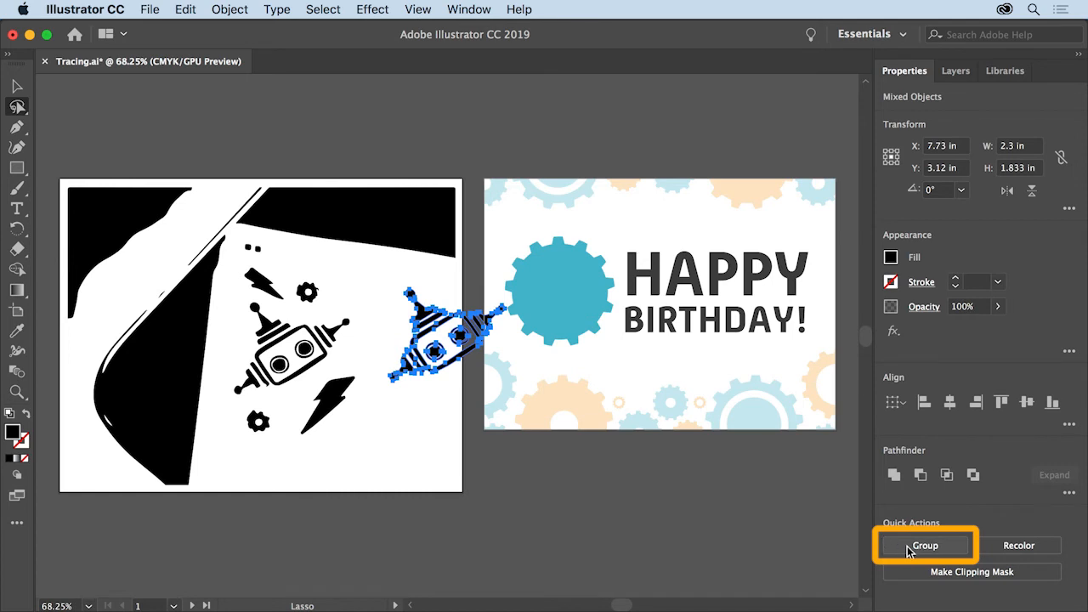
Group the pasted robot head, drag it onto the blue gear and scale it down
{"action": "left_click", "coordinate": [924, 545]}
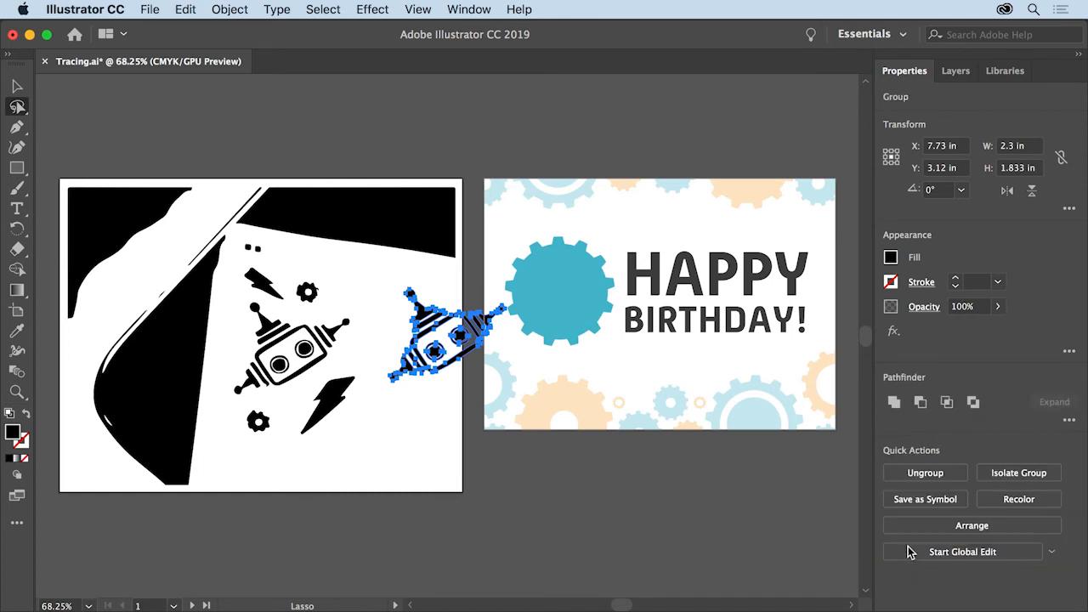
{"action": "mouse_move", "coordinate": [642, 446]}
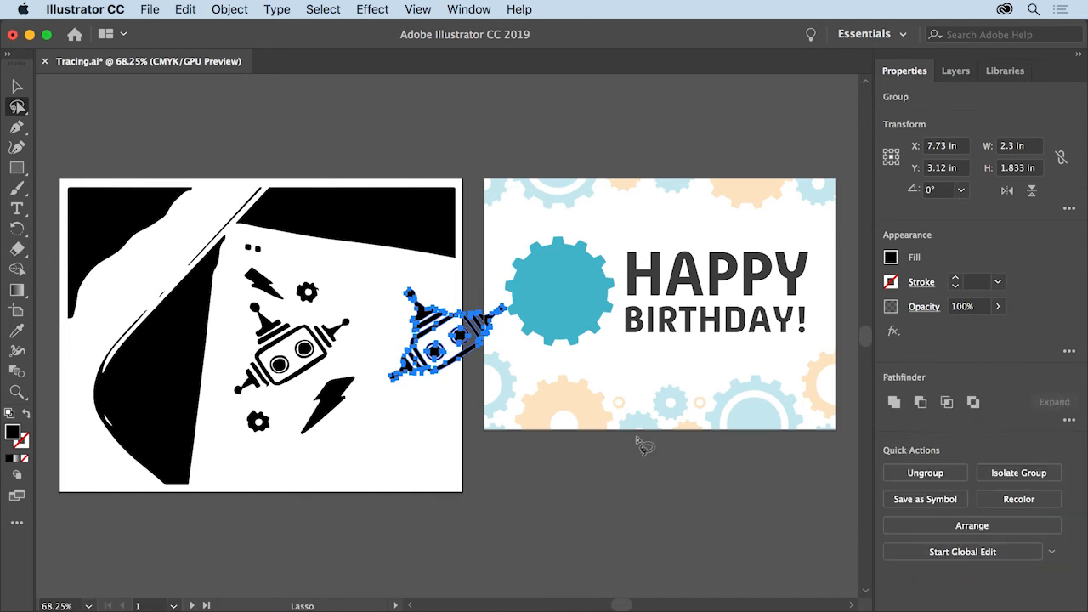
{"action": "mouse_move", "coordinate": [75, 129]}
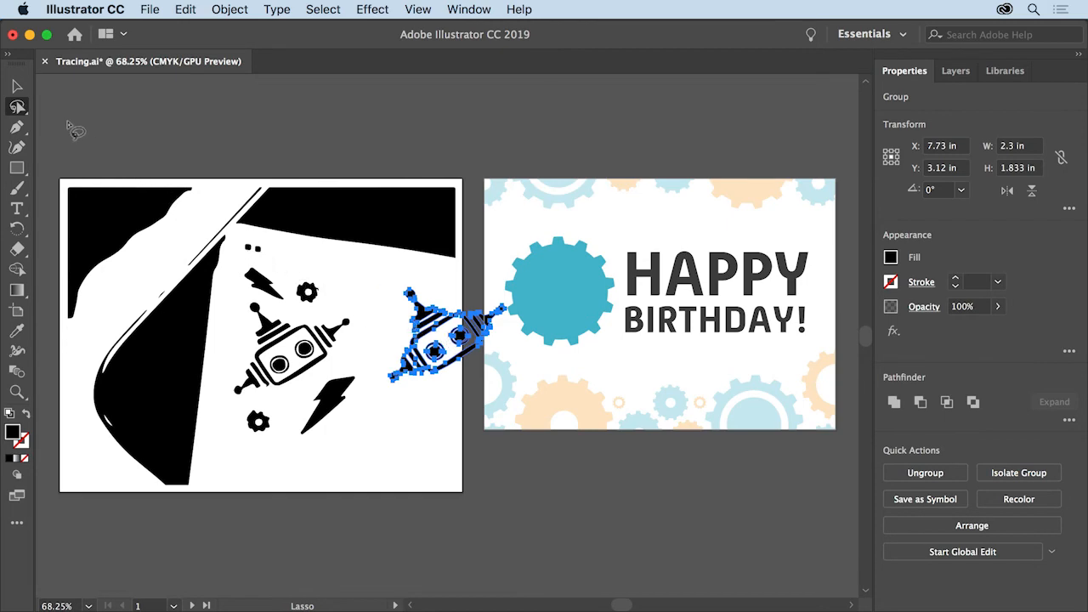
{"action": "left_click", "coordinate": [17, 87]}
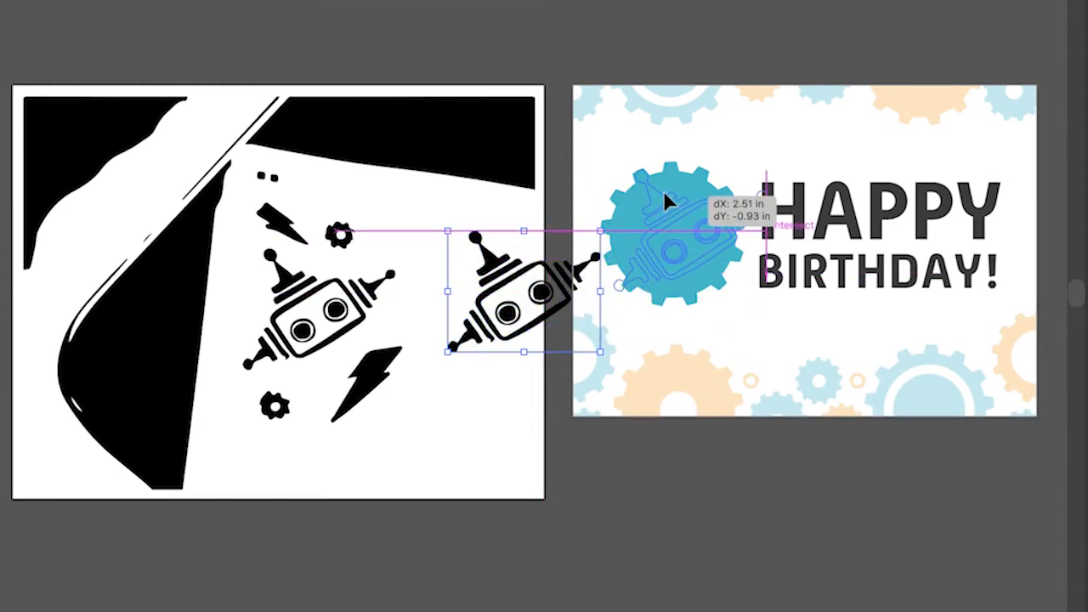
{"action": "left_click_drag", "start_coordinate": [524, 297], "coordinate": [671, 238]}
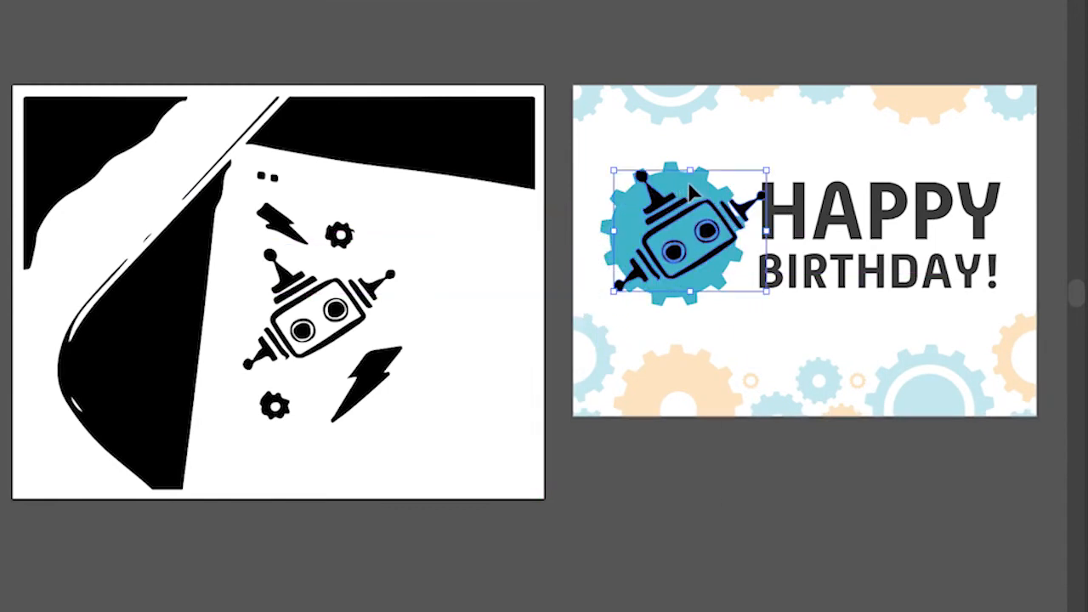
{"action": "left_click_drag", "start_coordinate": [766, 171], "coordinate": [769, 168]}
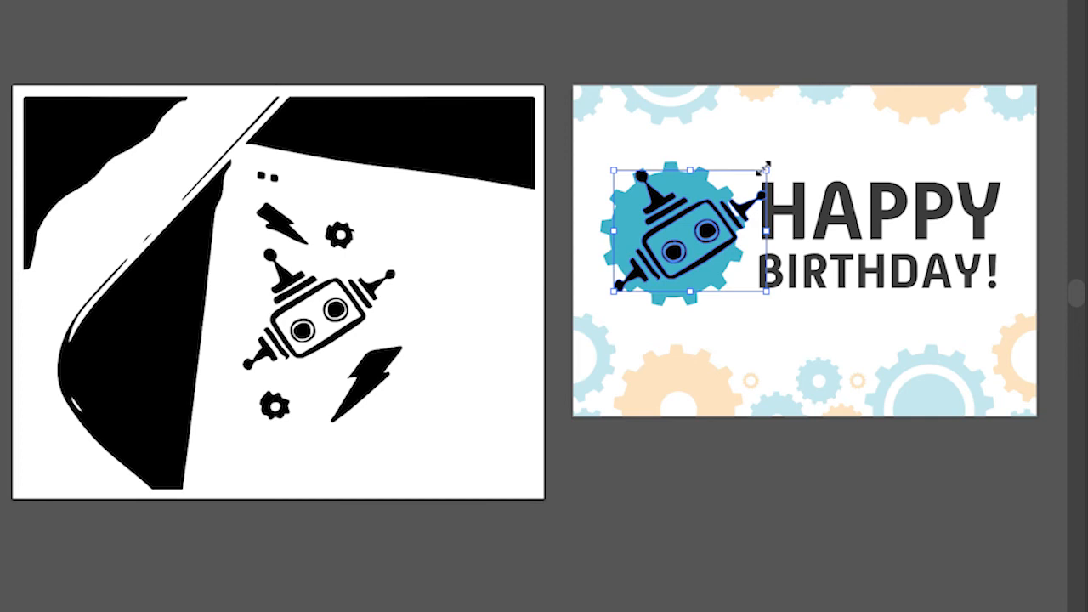
{"action": "left_click_drag", "start_coordinate": [763, 168], "coordinate": [733, 197]}
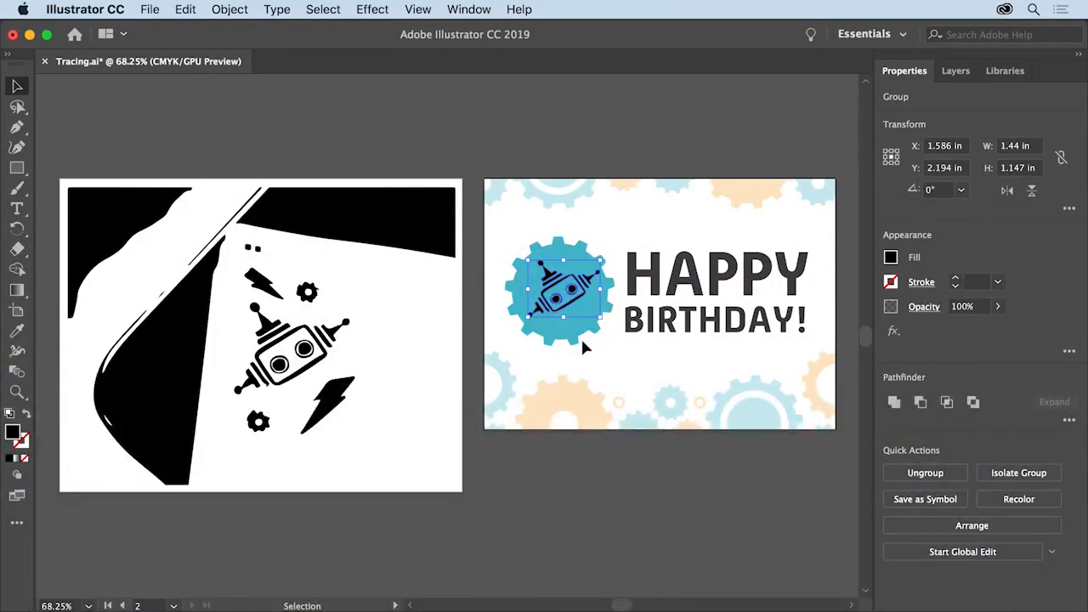
Set the robot group's fill to white in the Appearance panel
{"action": "left_click", "coordinate": [890, 257]}
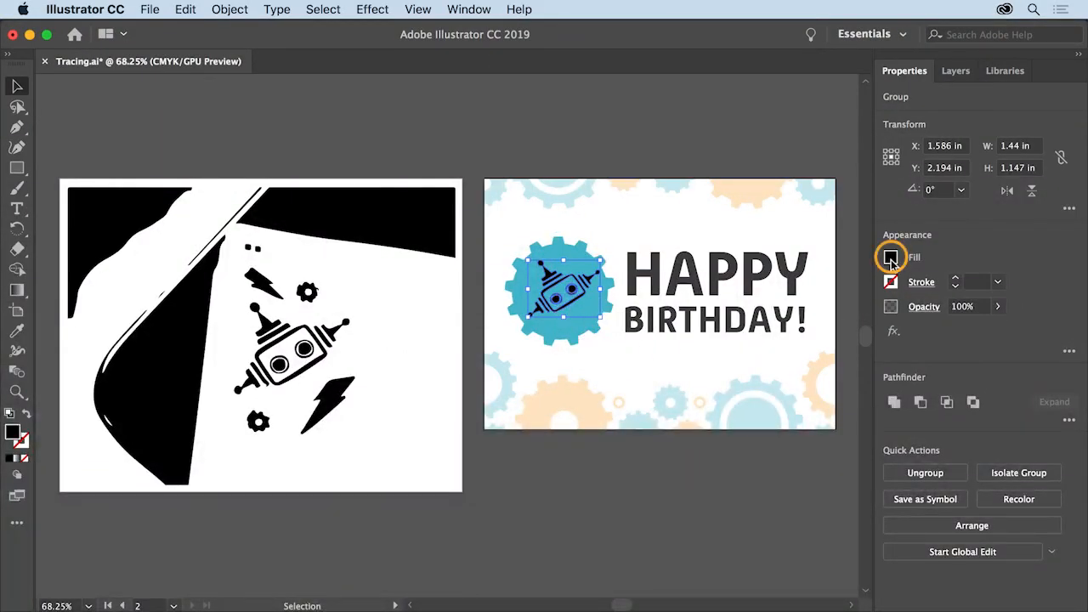
{"action": "left_click", "coordinate": [891, 257]}
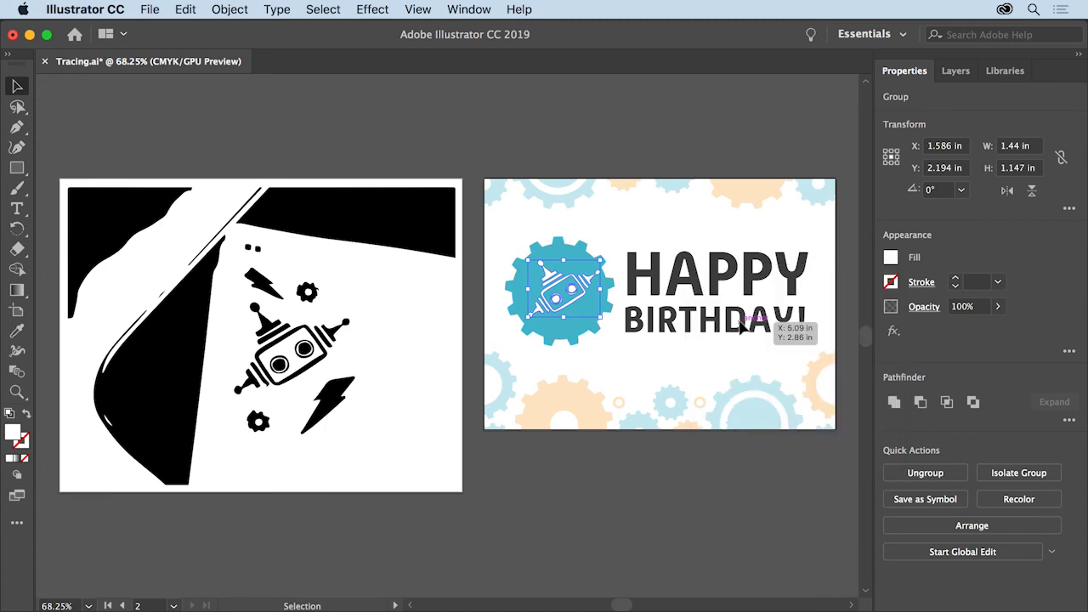
{"action": "mouse_move", "coordinate": [520, 204]}
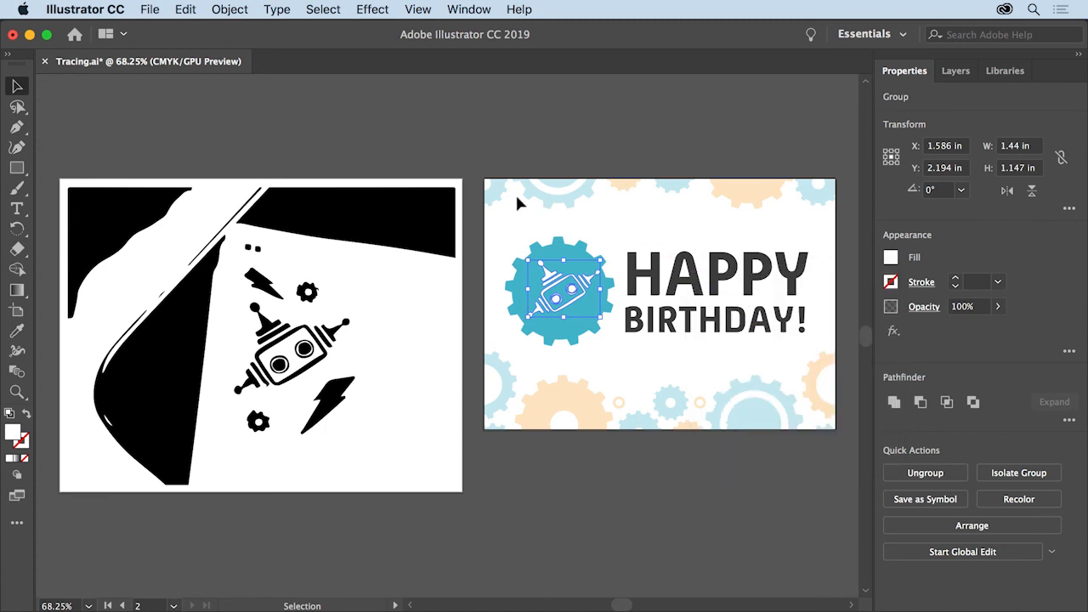
Deselect everything from the Select menu
{"action": "left_click", "coordinate": [322, 10]}
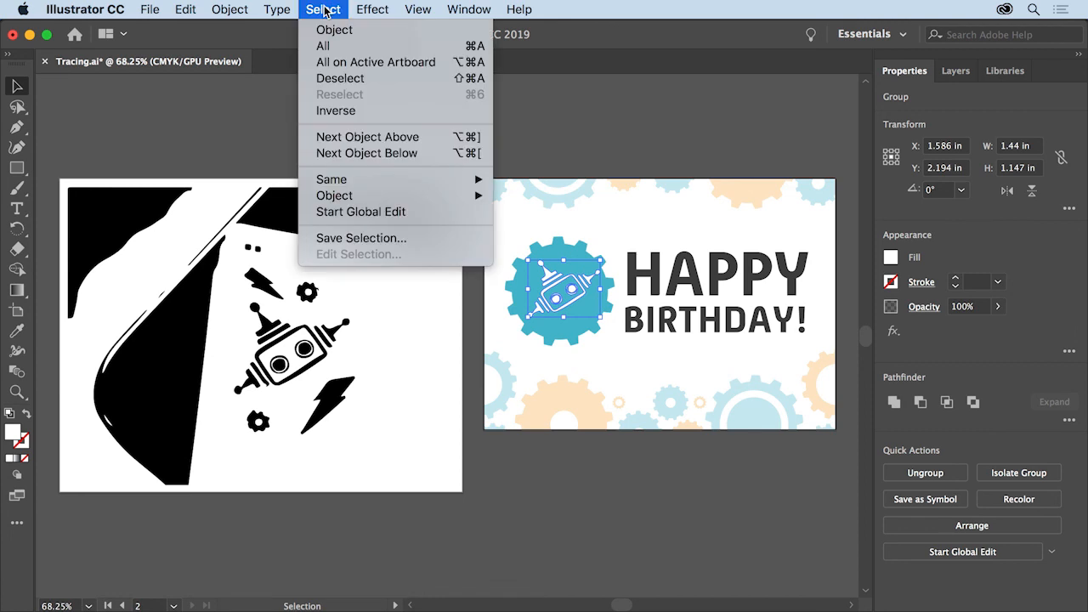
{"action": "mouse_move", "coordinate": [363, 78]}
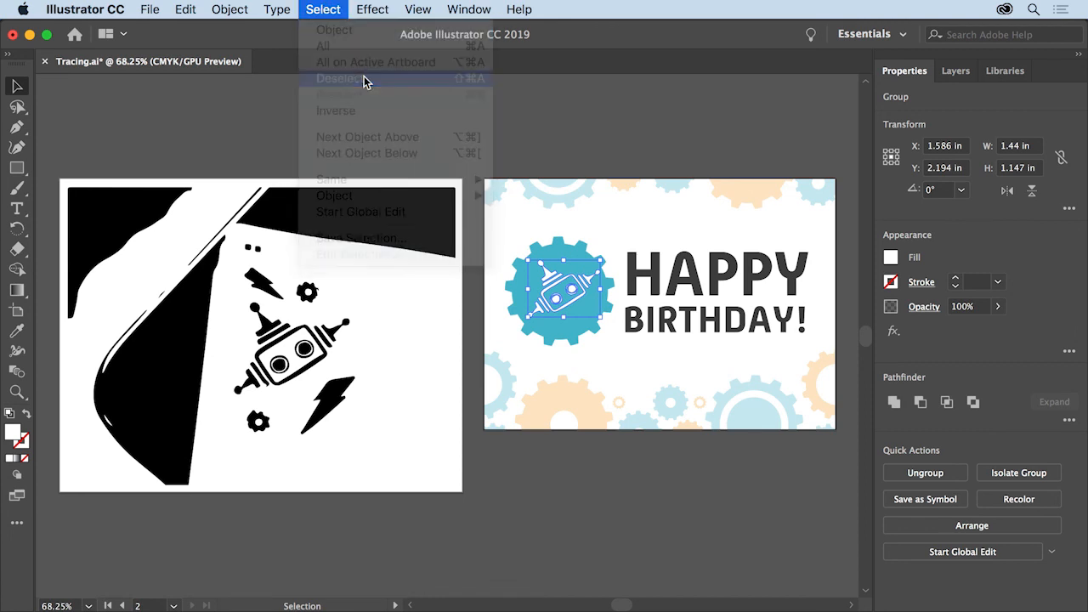